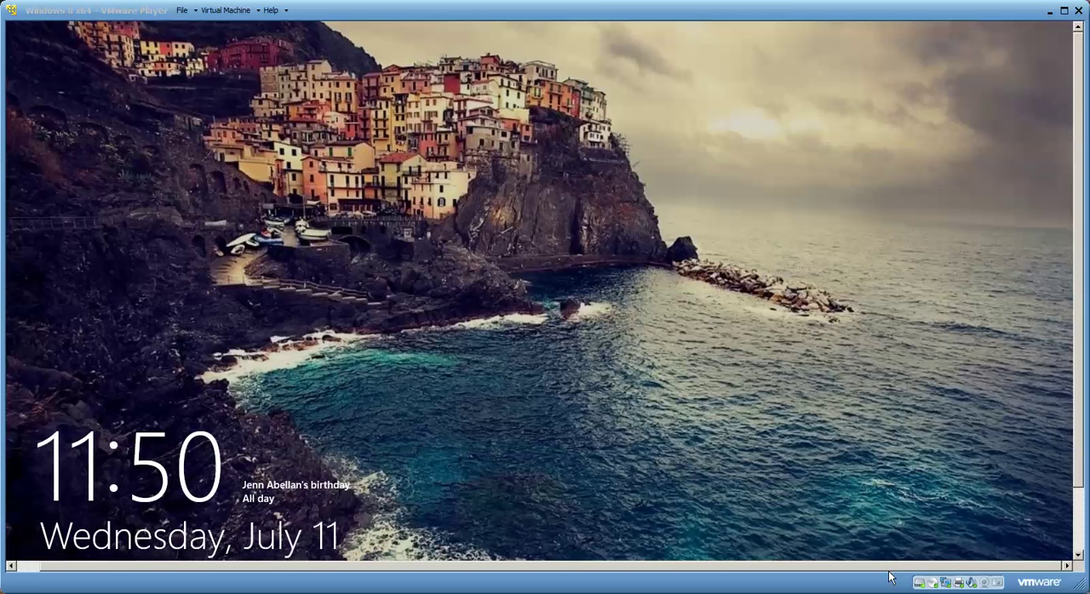
{"action": "mouse_move", "coordinate": [839, 469]}
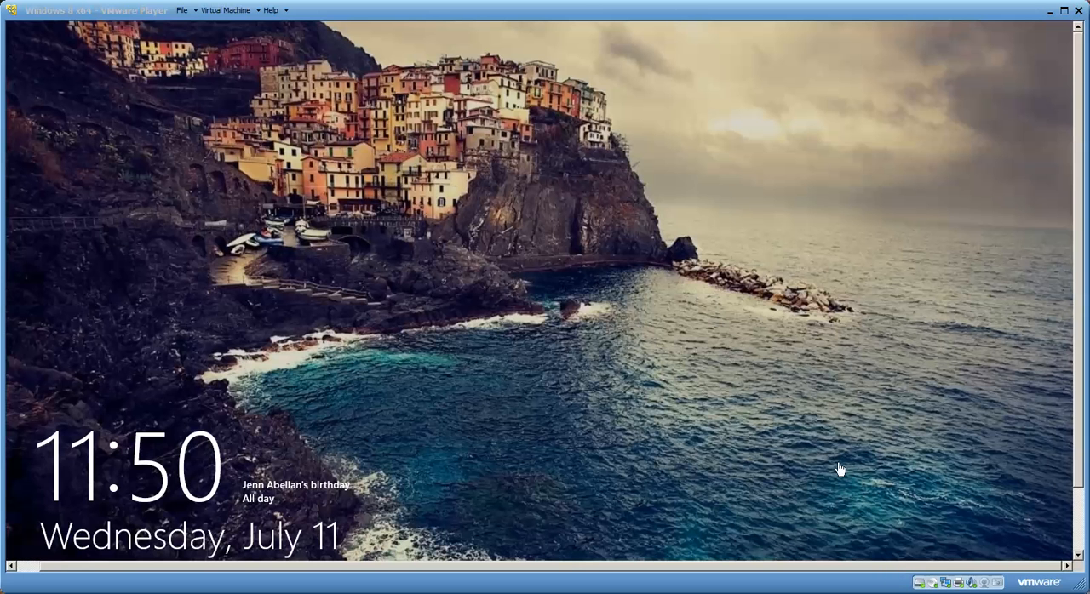
{"action": "mouse_move", "coordinate": [761, 266]}
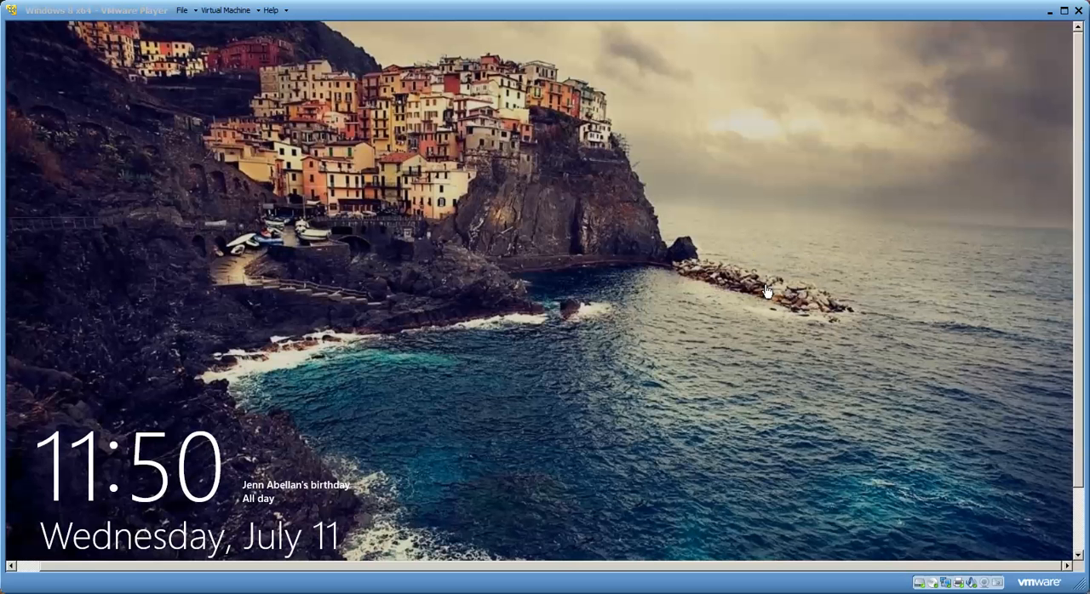
{"action": "mouse_move", "coordinate": [276, 313]}
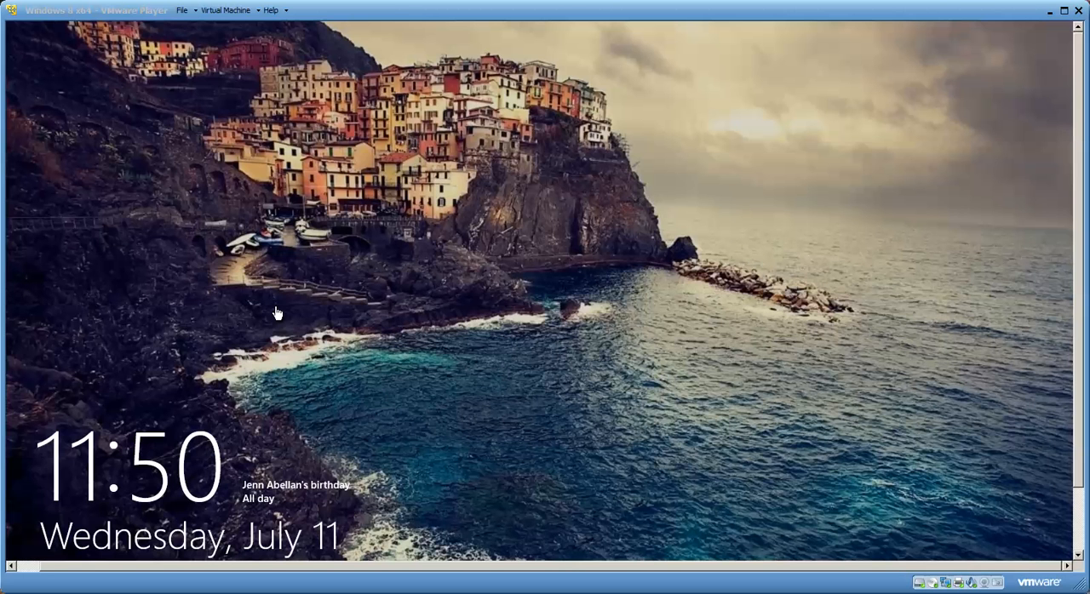
{"action": "mouse_move", "coordinate": [842, 575]}
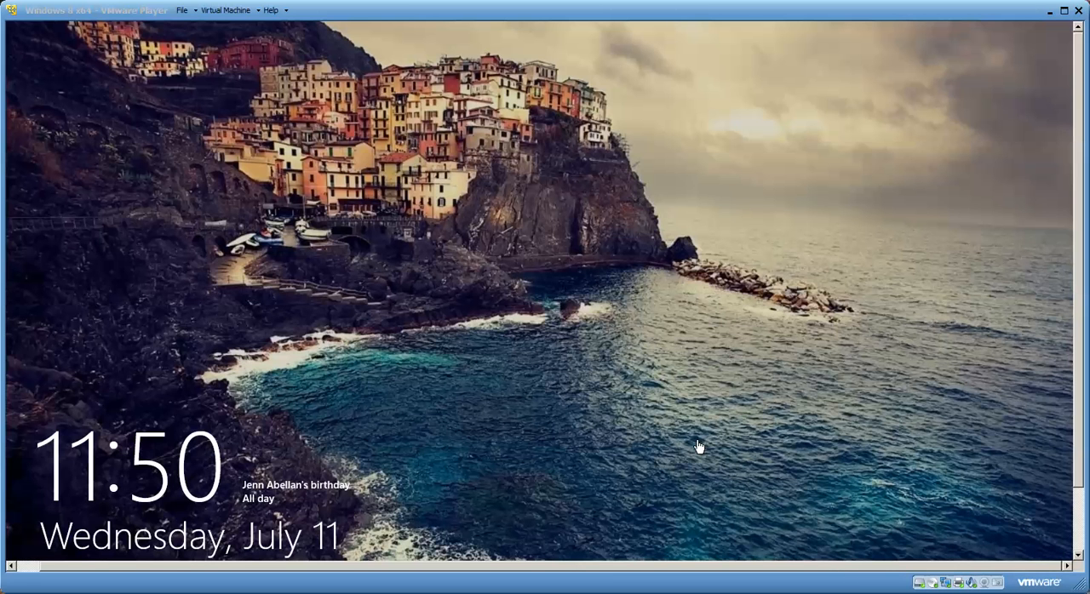
{"action": "mouse_move", "coordinate": [676, 350]}
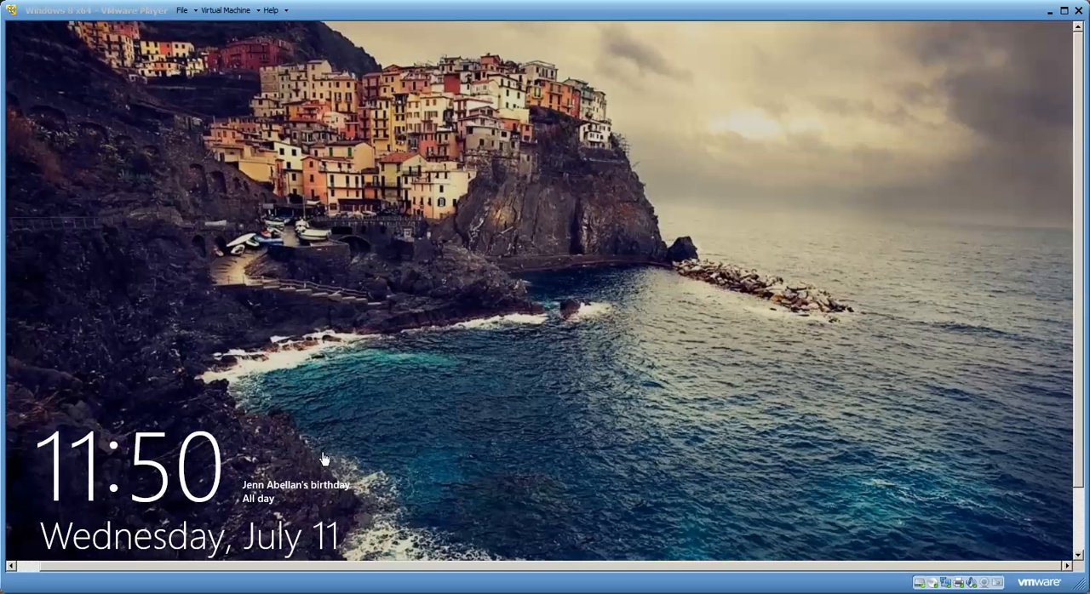
{"action": "mouse_move", "coordinate": [550, 477]}
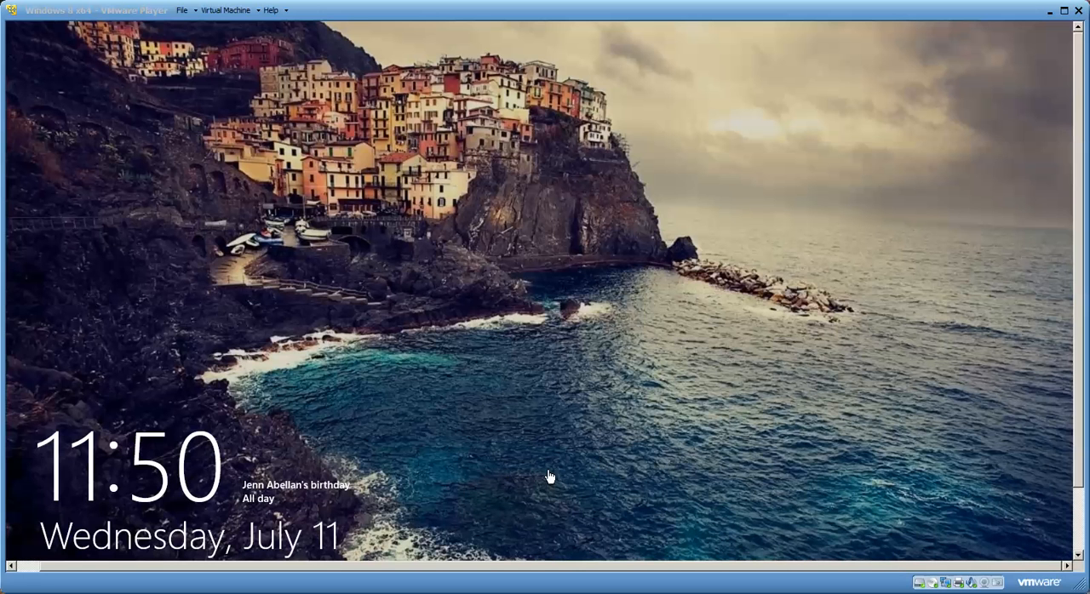
{"action": "mouse_move", "coordinate": [373, 416]}
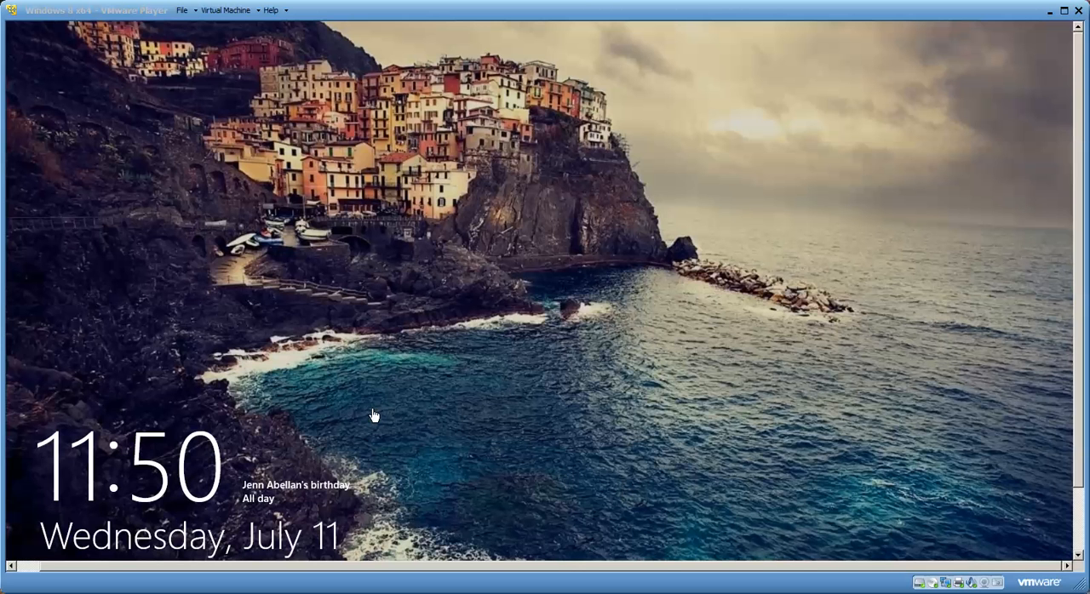
{"action": "mouse_move", "coordinate": [635, 292]}
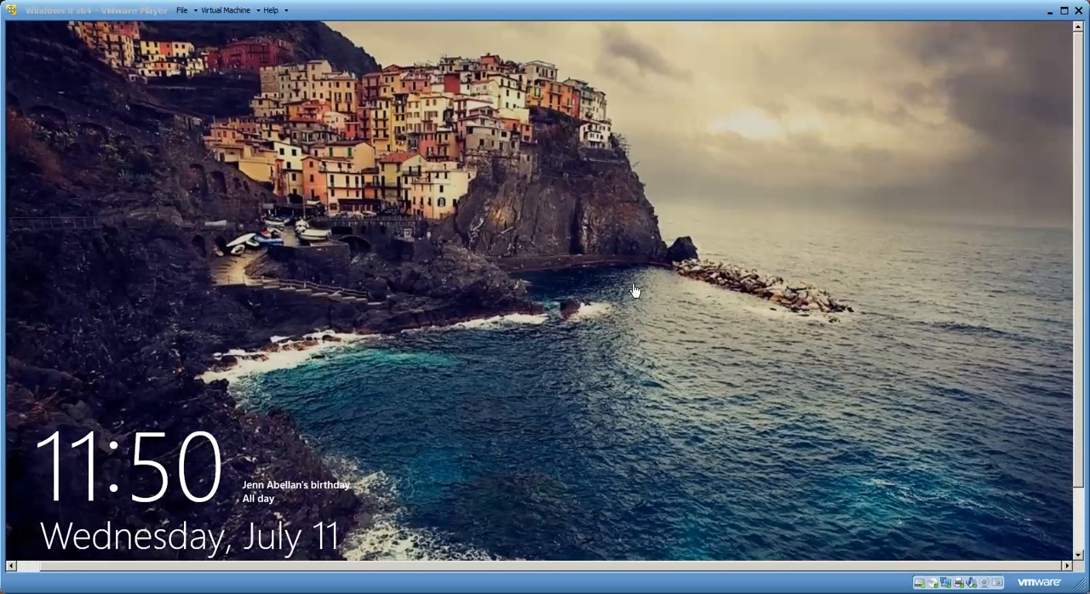
{"action": "mouse_move", "coordinate": [541, 368]}
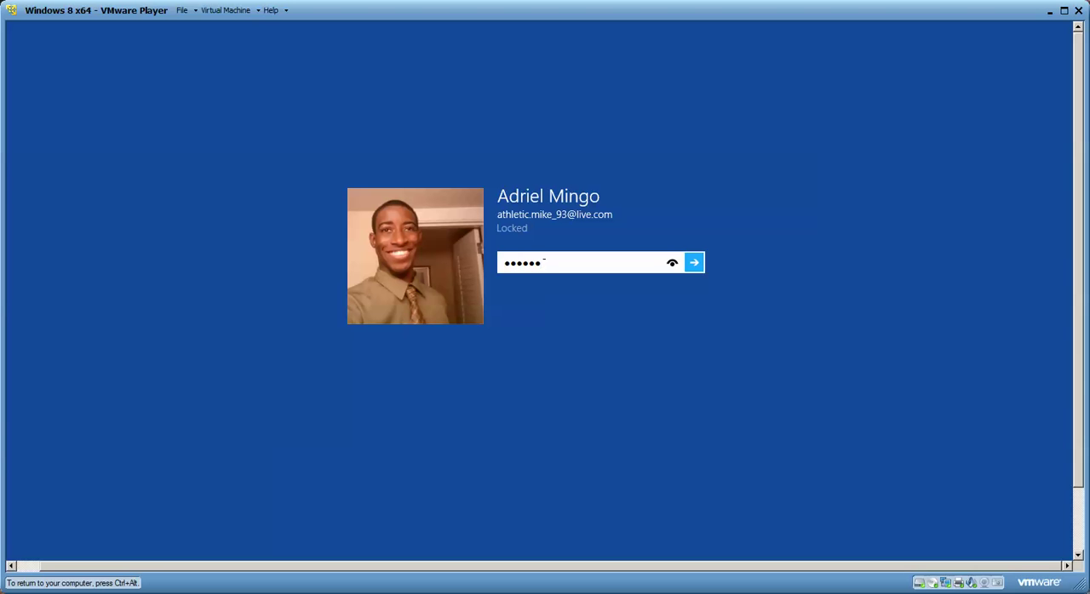
Step: Submit the account password to sign in and reach the Start screen
{"action": "left_click", "coordinate": [694, 262]}
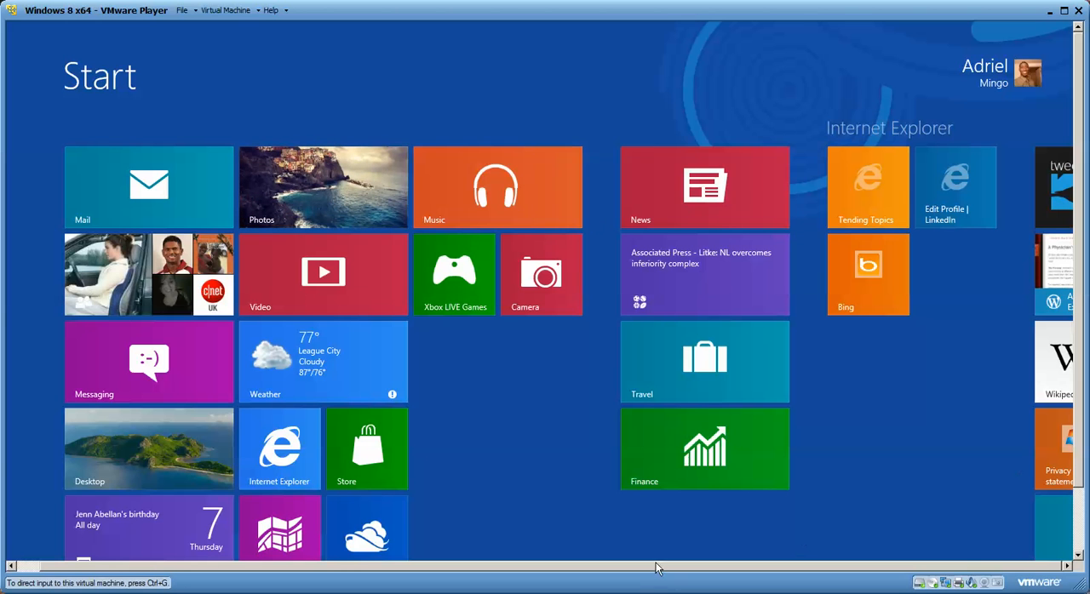
{"action": "mouse_move", "coordinate": [251, 12]}
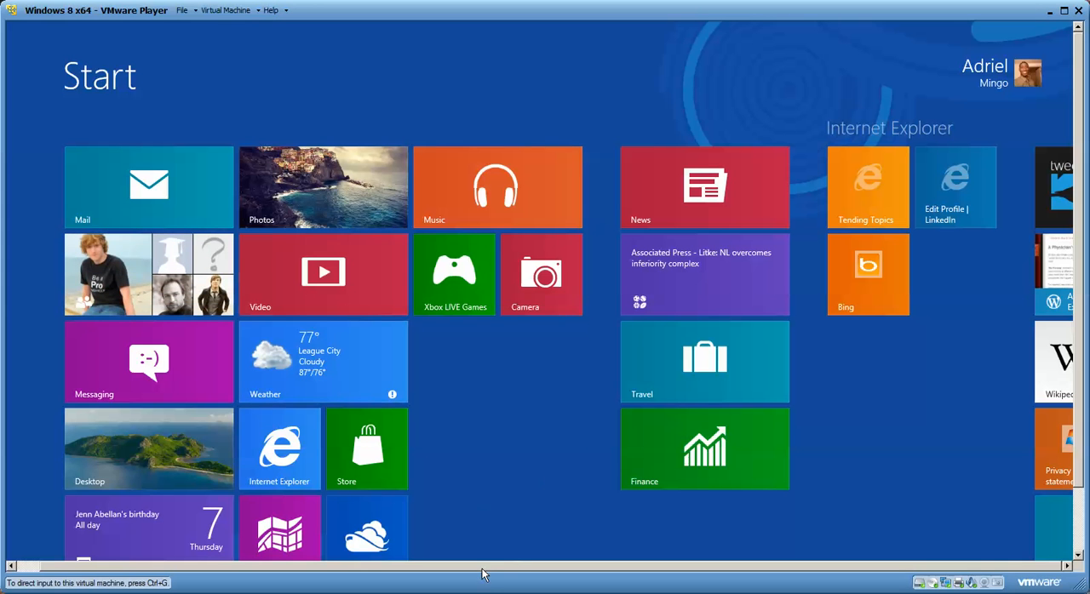
{"action": "scroll", "scroll_direction": "right", "scroll_amount": 3}
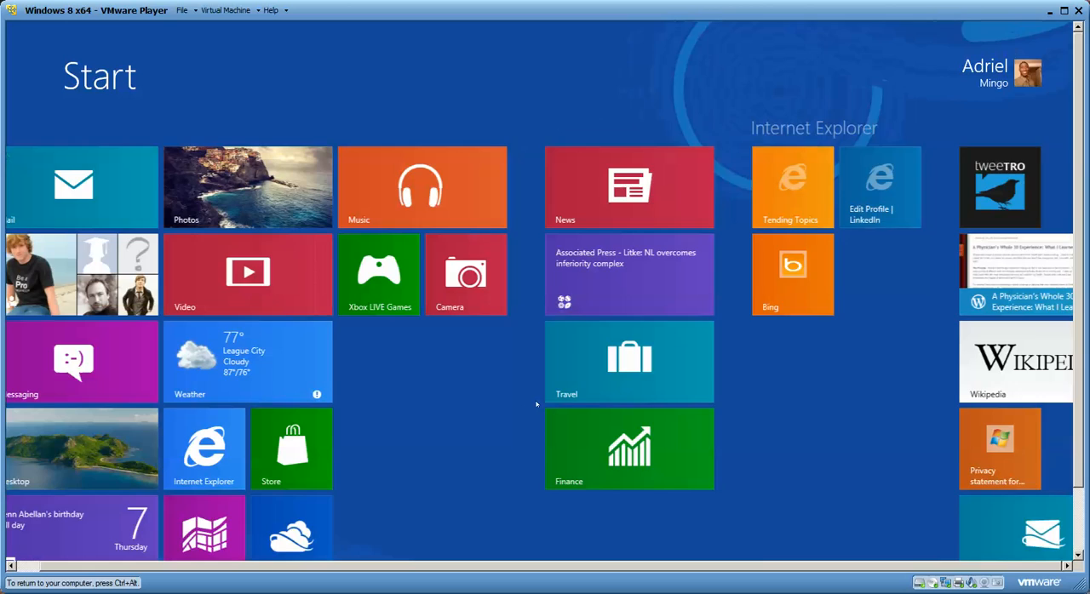
{"action": "scroll", "scroll_direction": "right", "scroll_amount": 3}
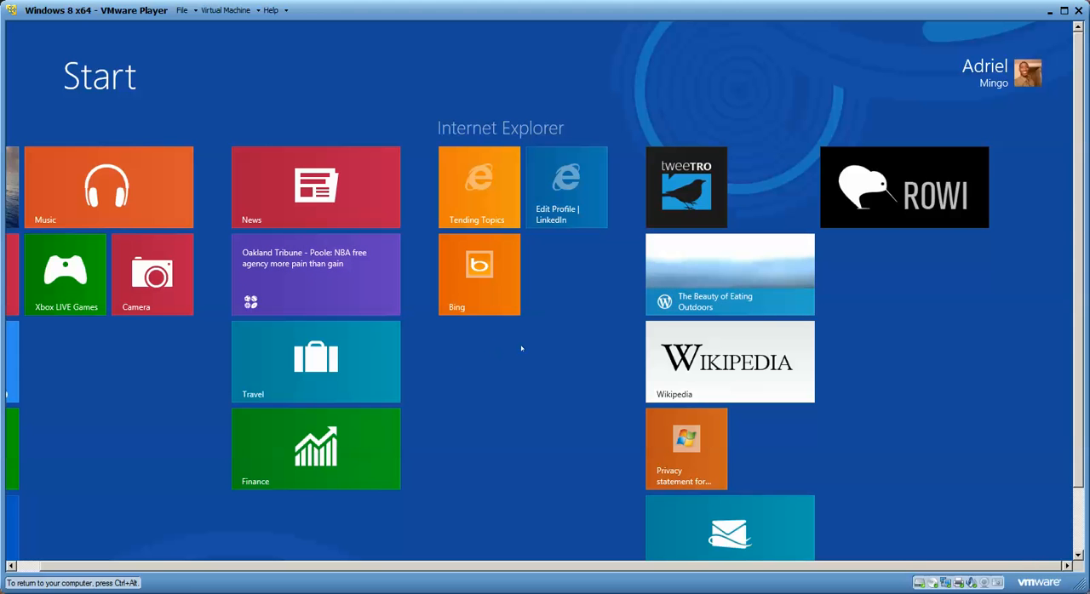
{"action": "scroll", "scroll_direction": "left", "scroll_amount": 3}
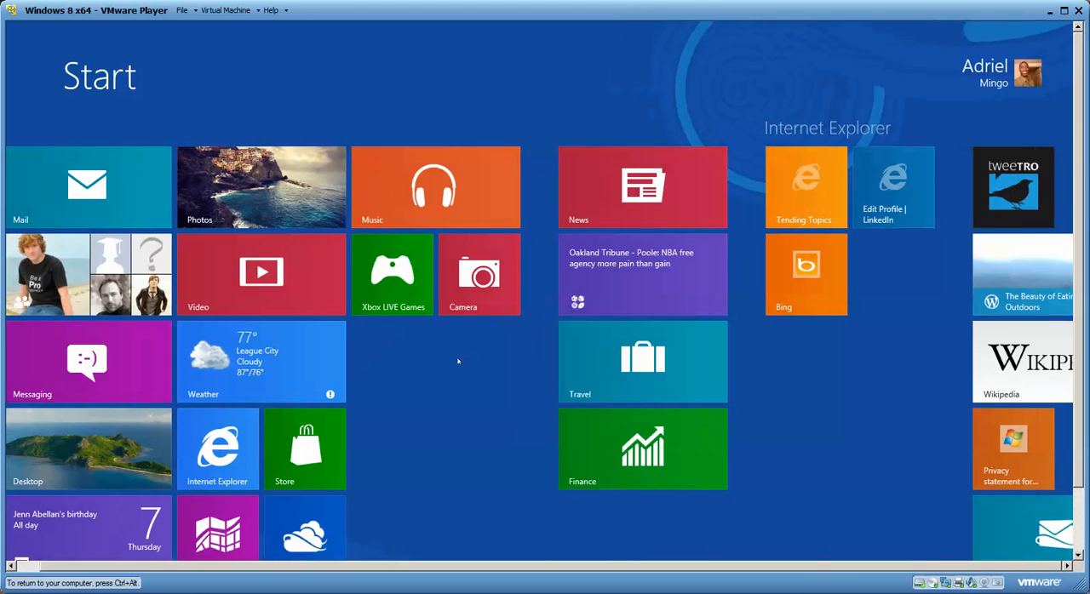
{"action": "scroll", "scroll_direction": "right", "scroll_amount": 3}
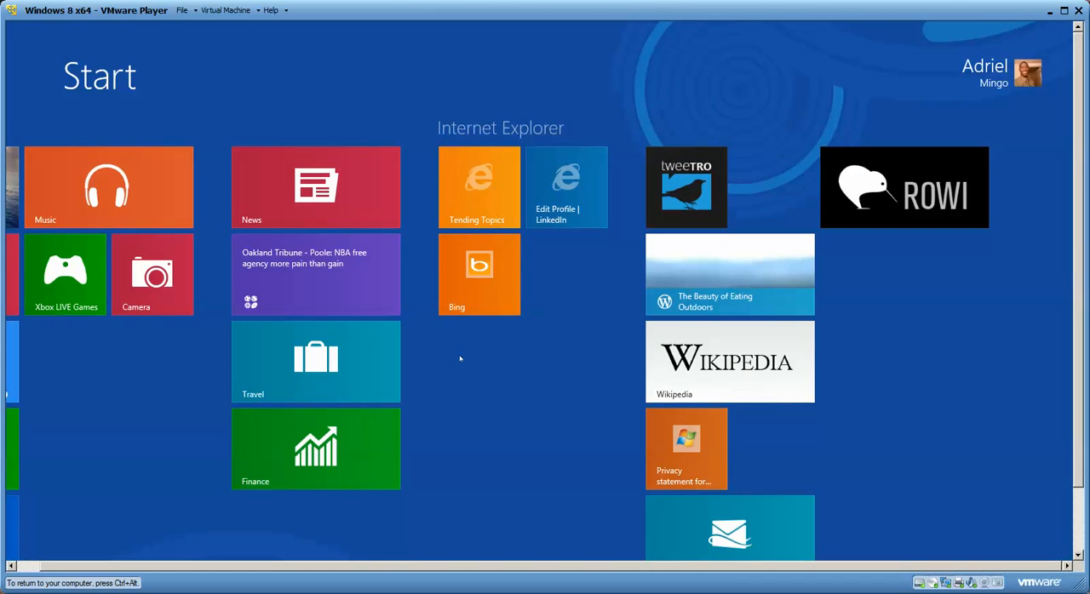
{"action": "scroll", "scroll_direction": "left", "scroll_amount": 3}
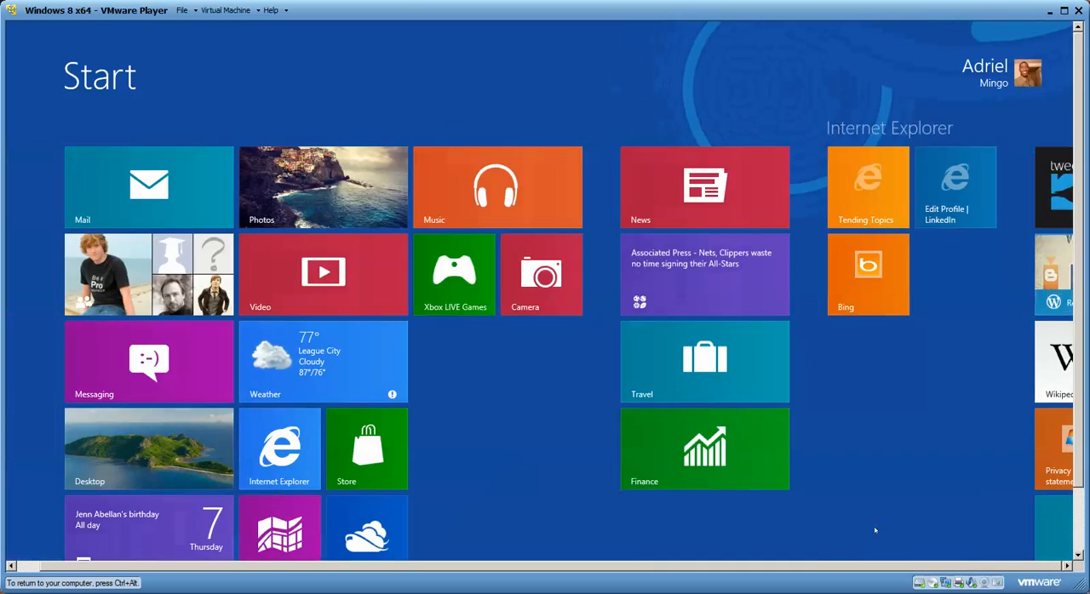
{"action": "scroll", "scroll_direction": "right", "scroll_amount": 3}
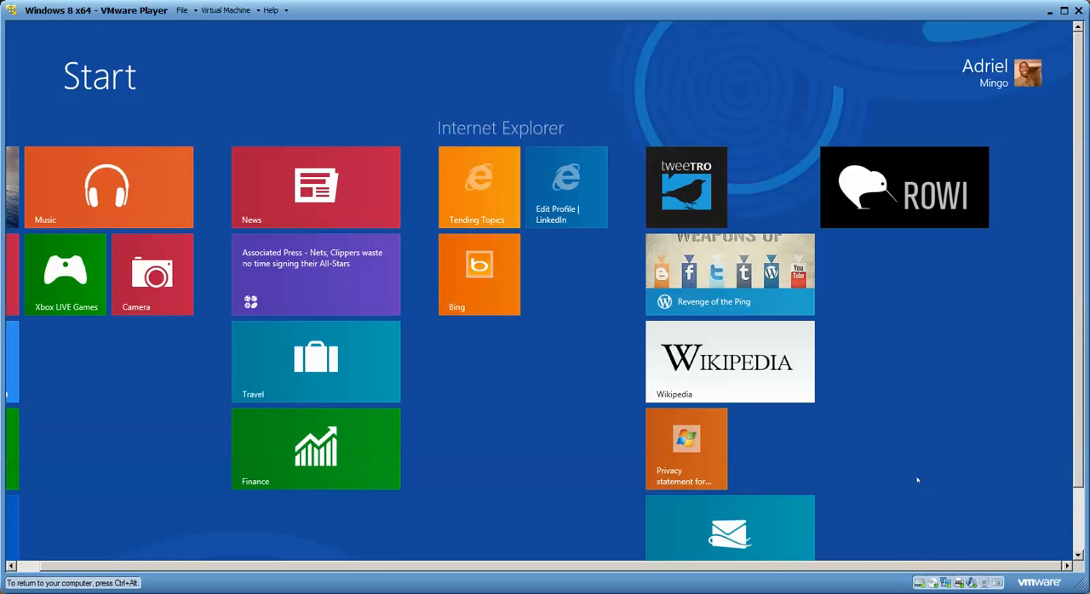
{"action": "mouse_move", "coordinate": [616, 465]}
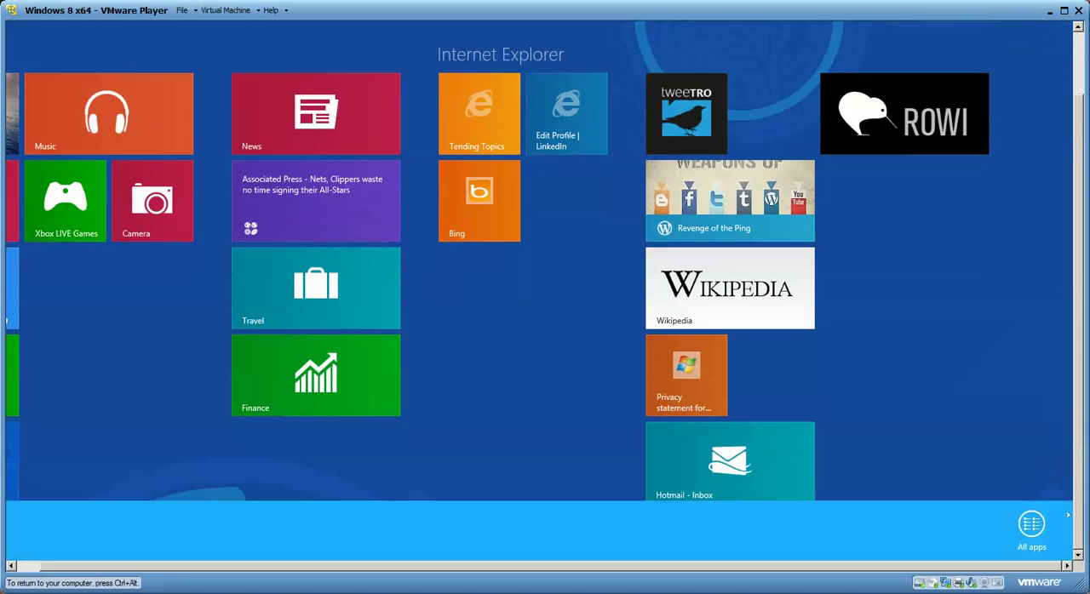
{"action": "left_click", "coordinate": [1030, 525]}
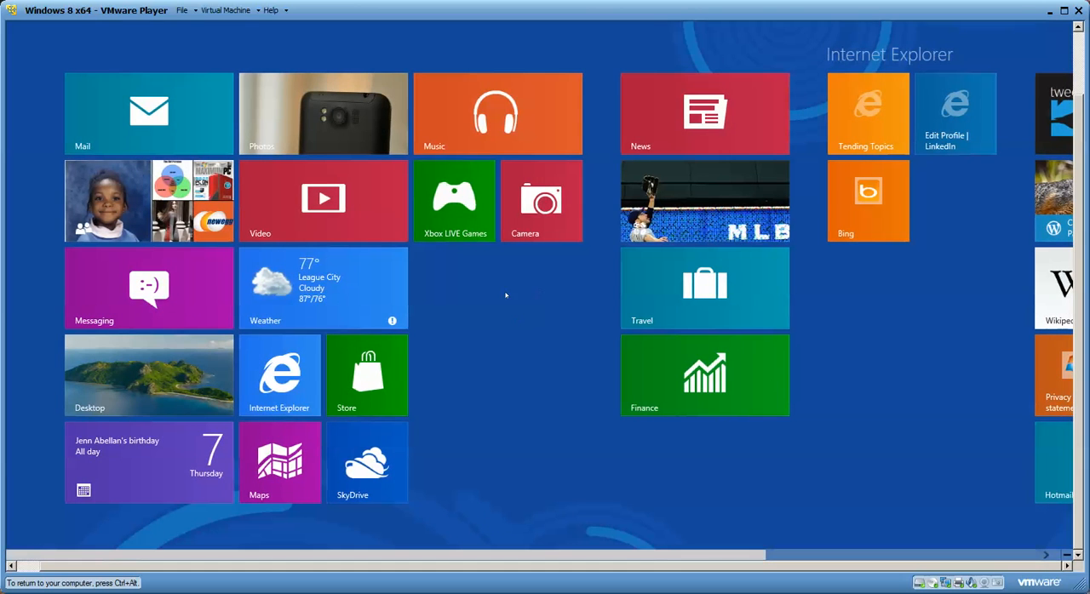
{"action": "mouse_move", "coordinate": [573, 240]}
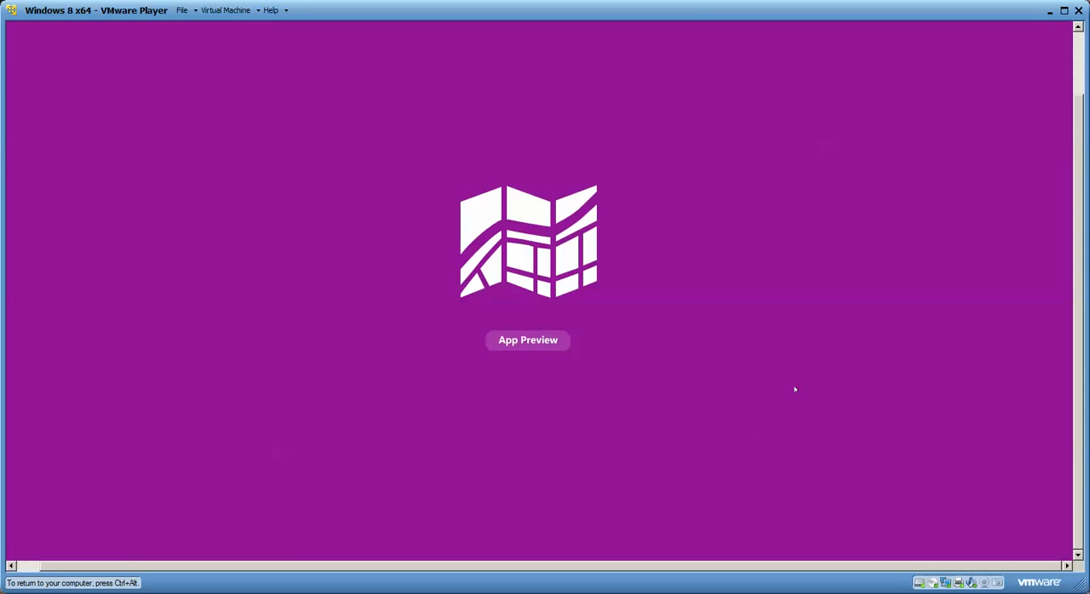
{"action": "mouse_move", "coordinate": [815, 362]}
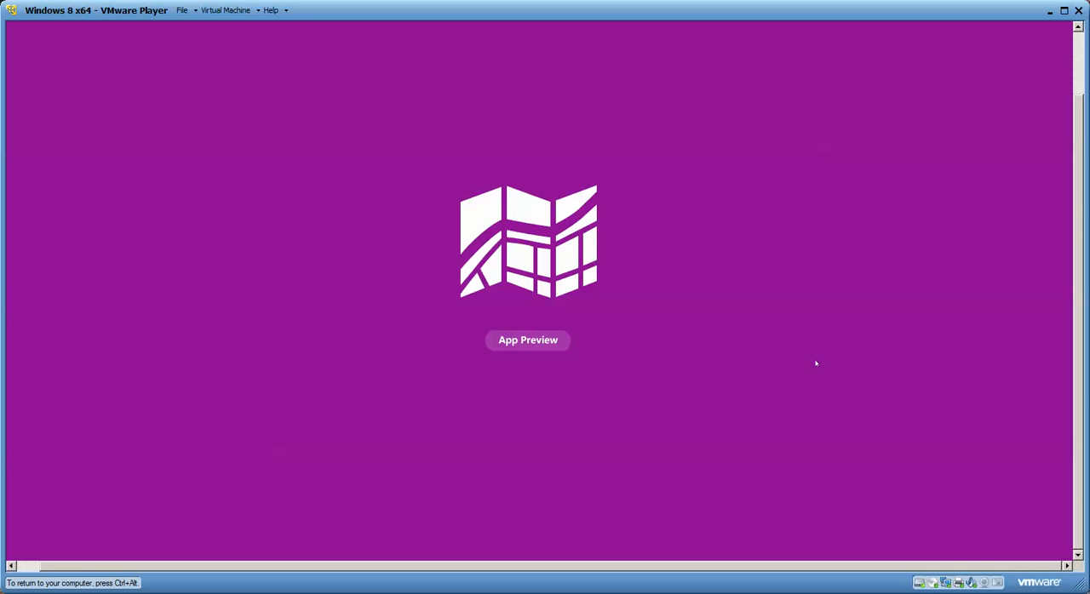
{"action": "mouse_move", "coordinate": [816, 365]}
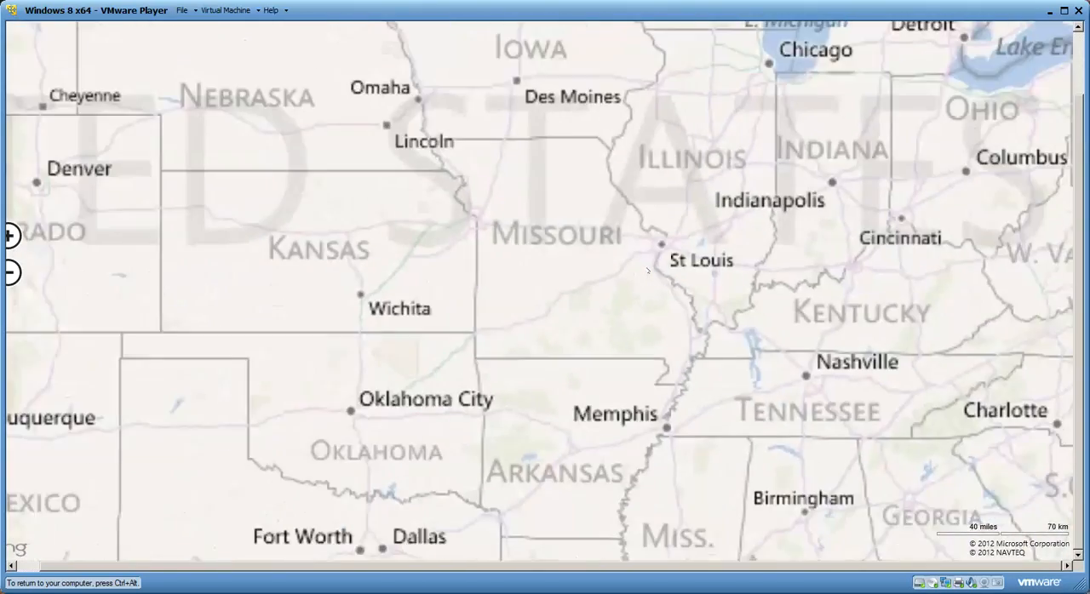
Step: Zoom the map out from the United States to show North America and Europe
{"action": "left_click", "coordinate": [12, 273]}
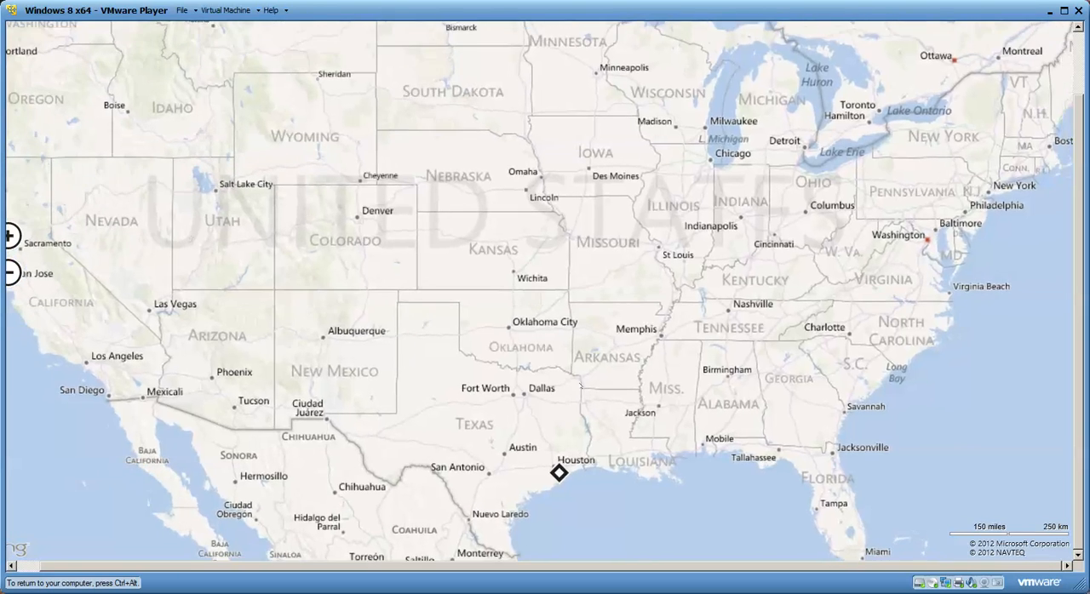
{"action": "left_click", "coordinate": [10, 272]}
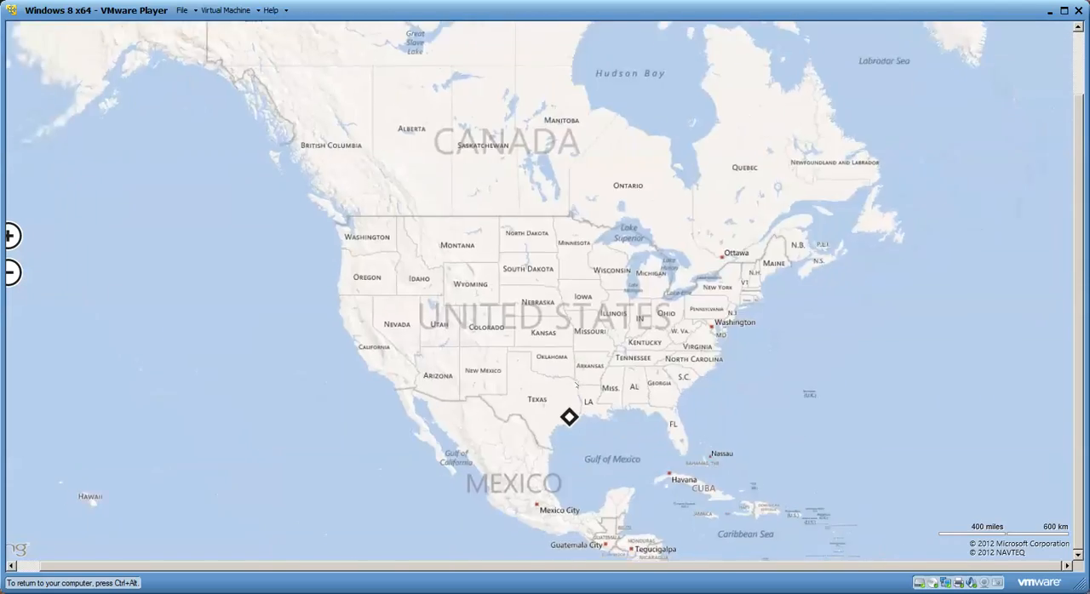
{"action": "left_click", "coordinate": [10, 272]}
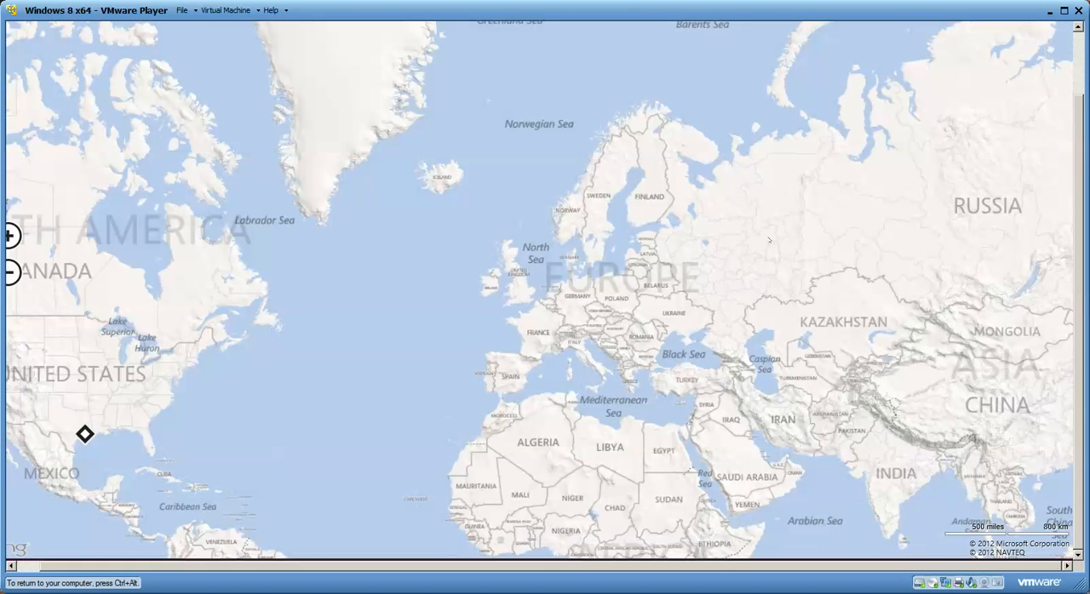
{"action": "mouse_move", "coordinate": [495, 232]}
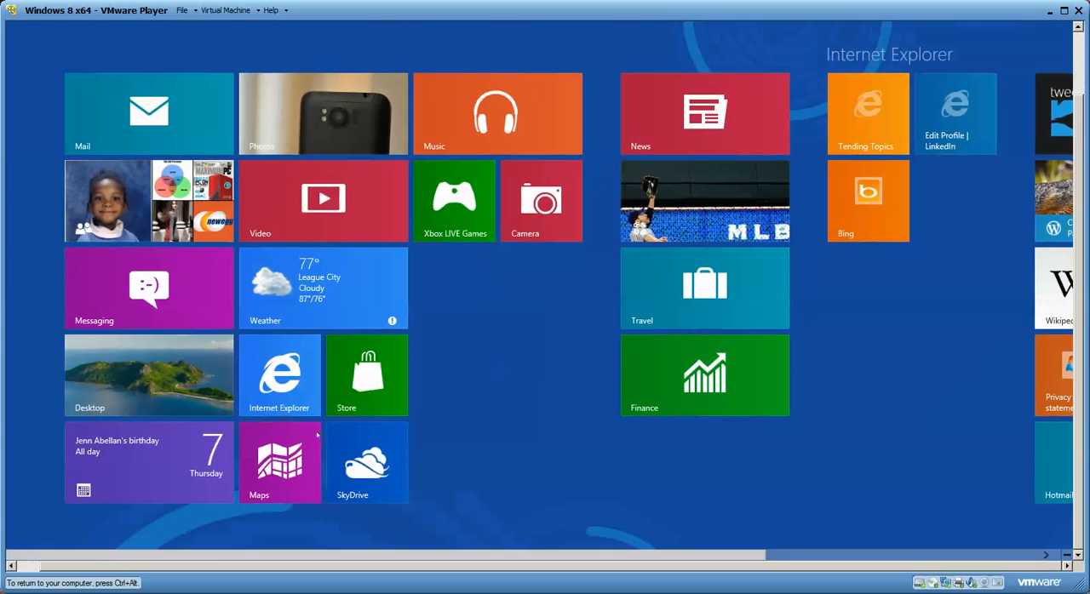
Step: Go to the desktop and advance the wallpaper to the next beach background
{"action": "left_click", "coordinate": [148, 375]}
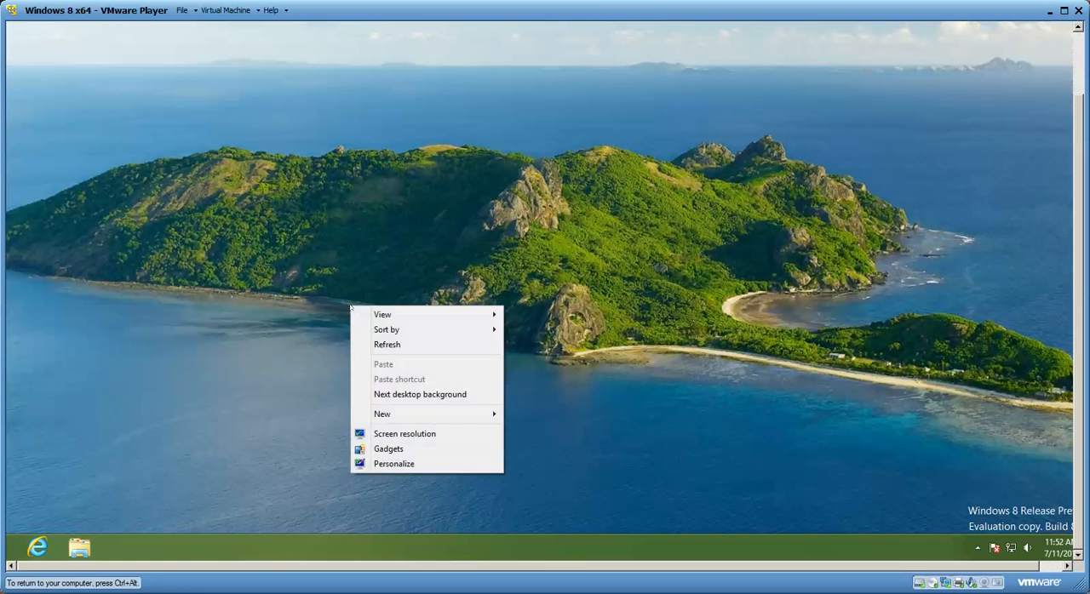
{"action": "left_click", "coordinate": [419, 394]}
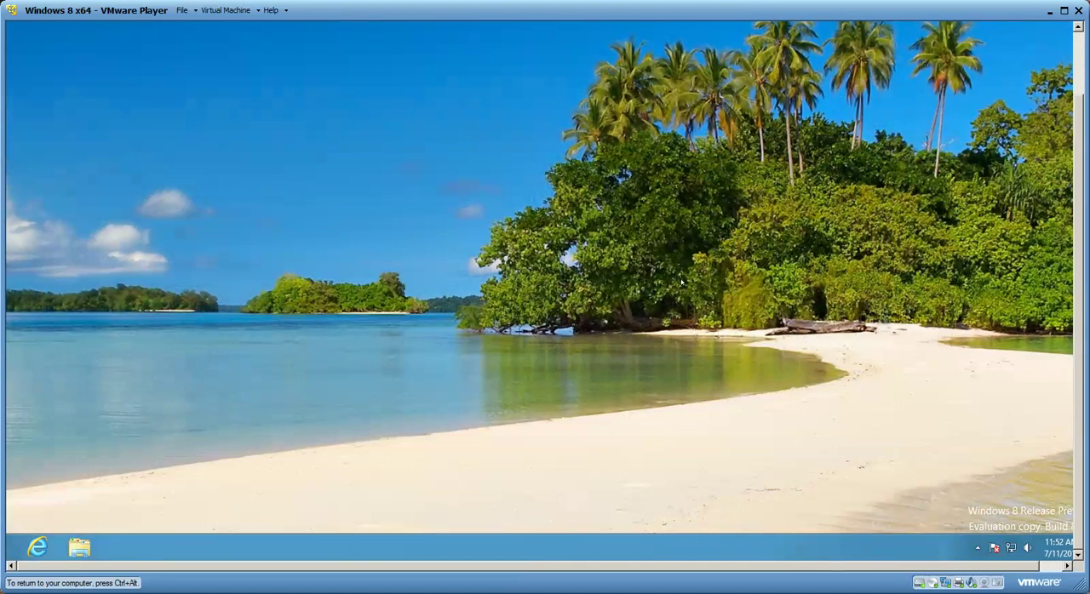
{"action": "right_click", "coordinate": [679, 281]}
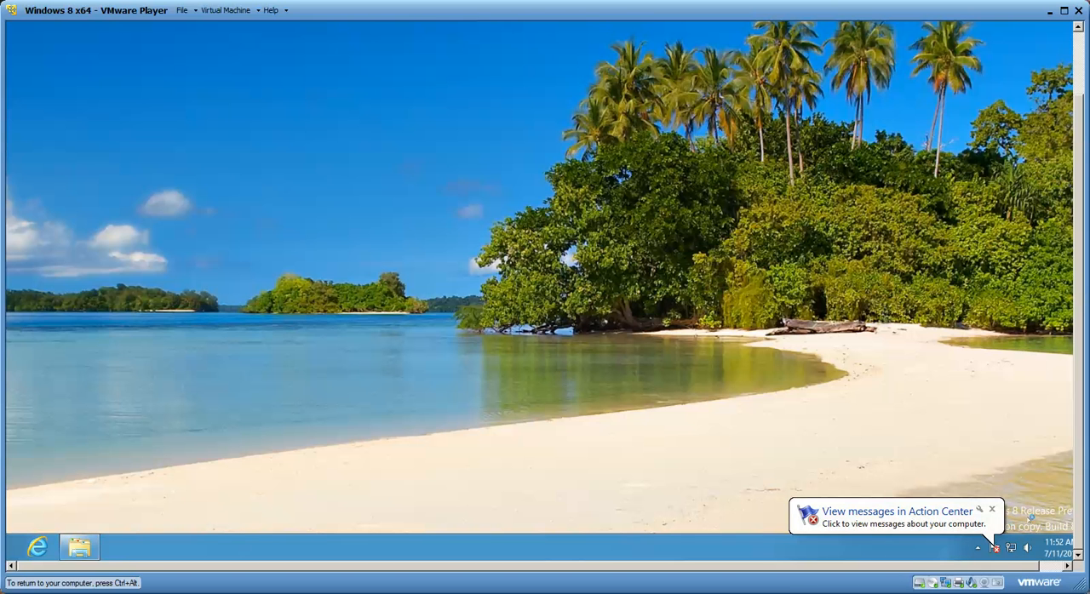
{"action": "left_click", "coordinate": [79, 544]}
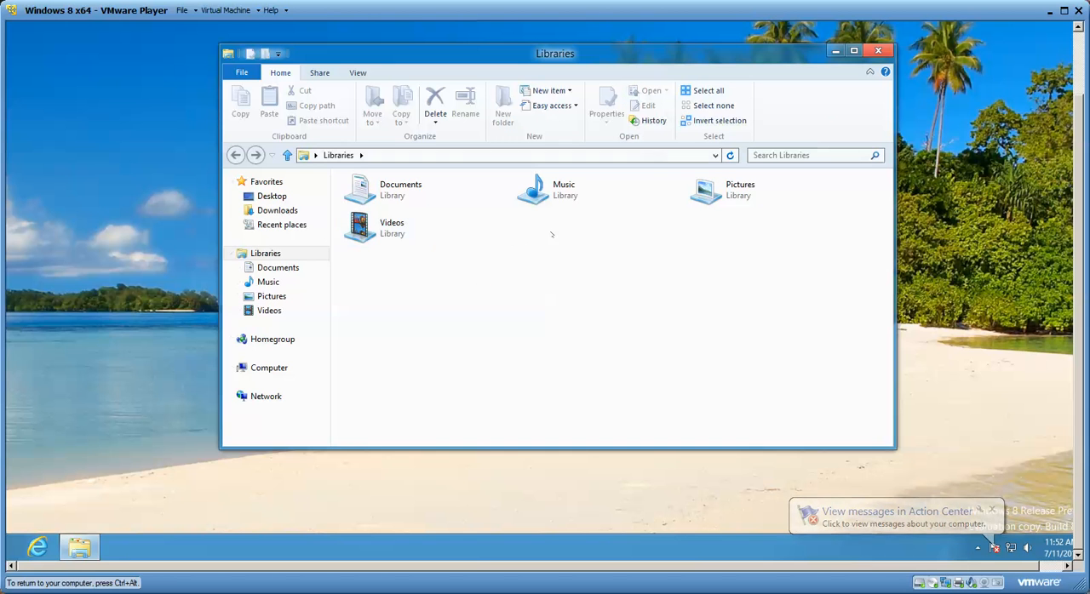
{"action": "left_click", "coordinate": [400, 189]}
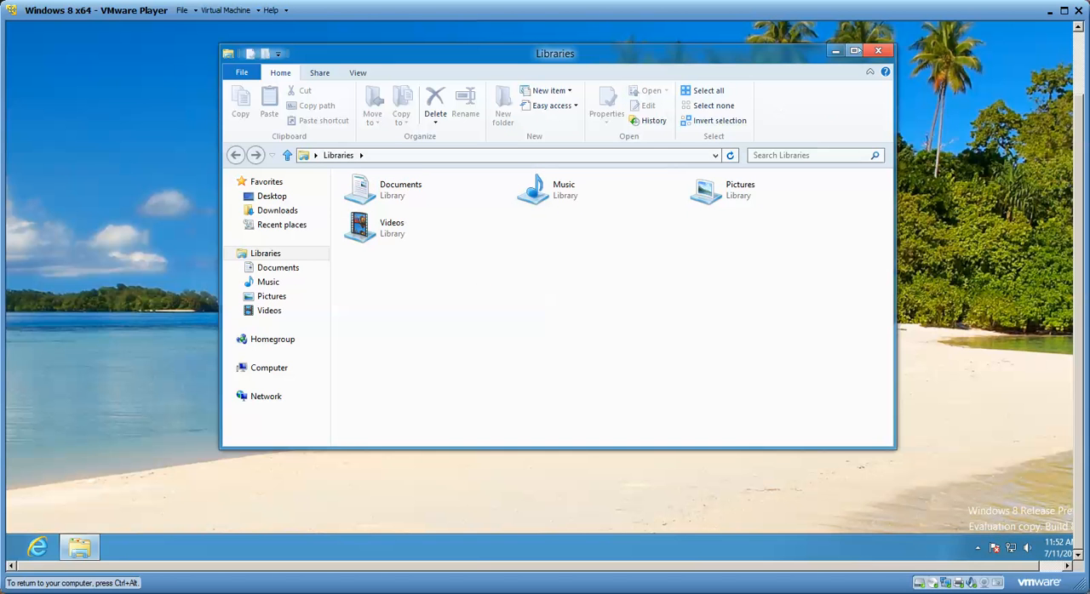
{"action": "mouse_move", "coordinate": [878, 50]}
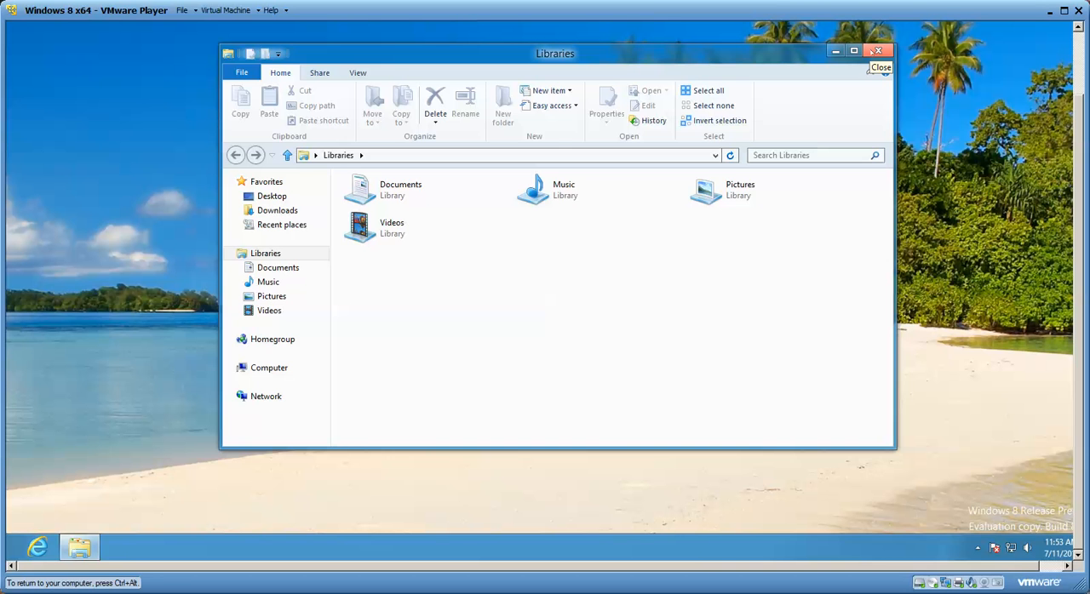
{"action": "left_click", "coordinate": [877, 49]}
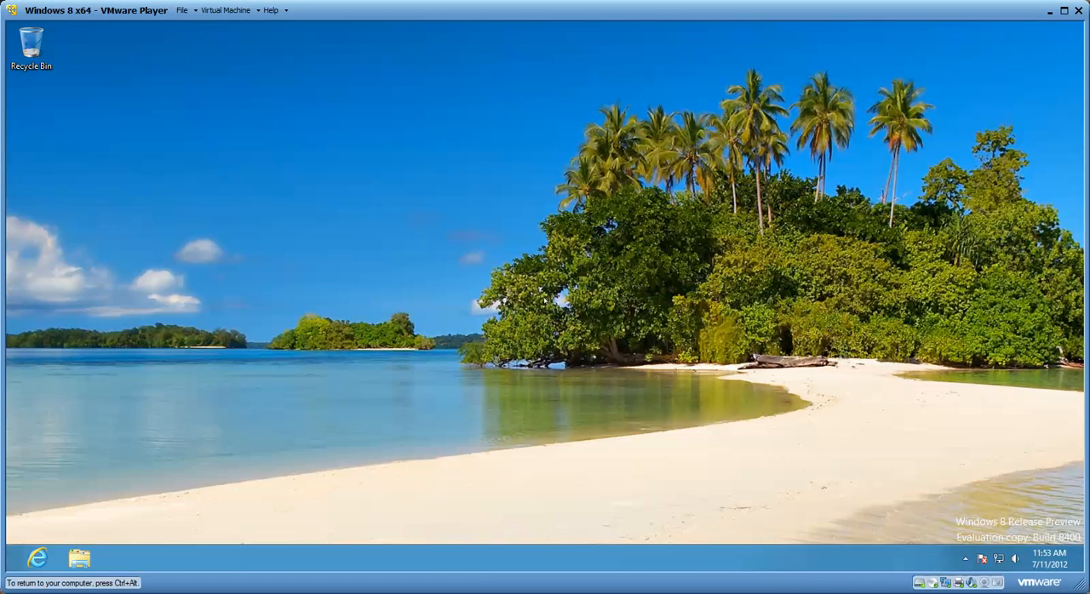
{"action": "mouse_move", "coordinate": [670, 424]}
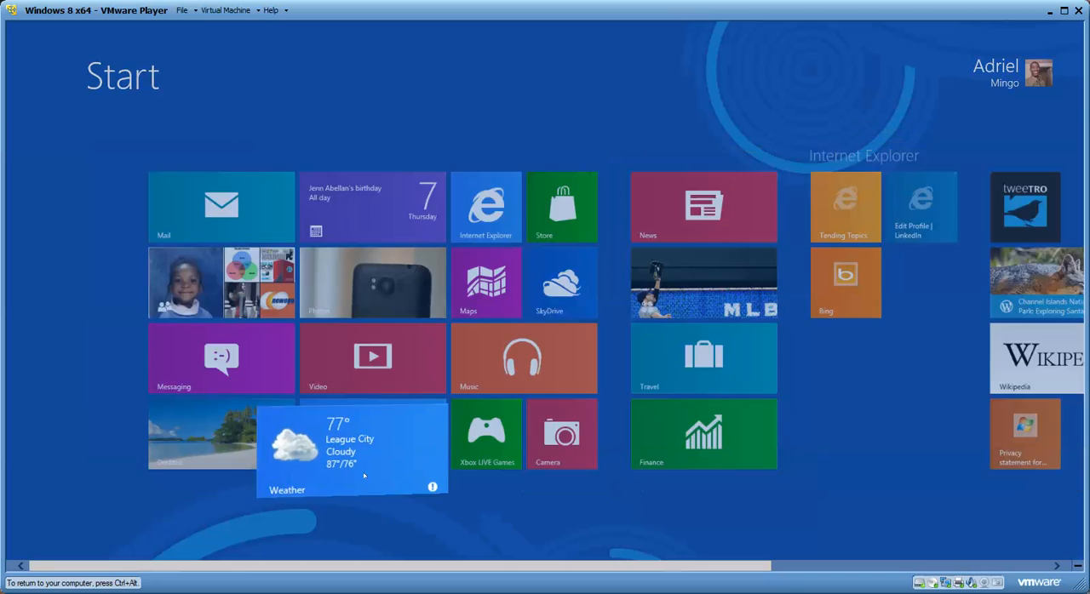
Step: Launch the Weather app from its Start tile for League City's forecast
{"action": "left_click", "coordinate": [353, 451]}
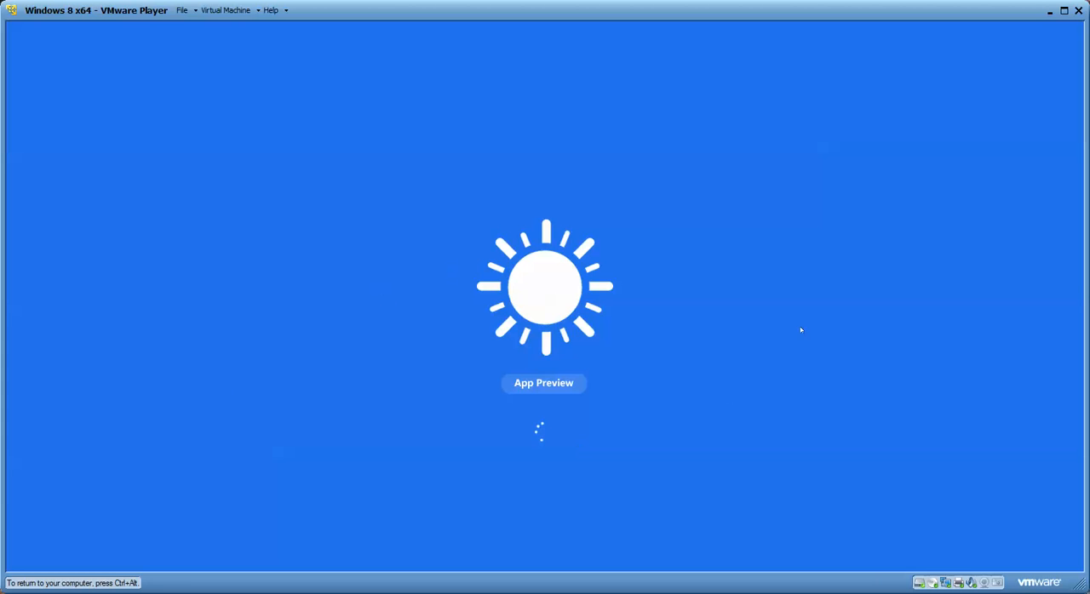
{"action": "mouse_move", "coordinate": [806, 338]}
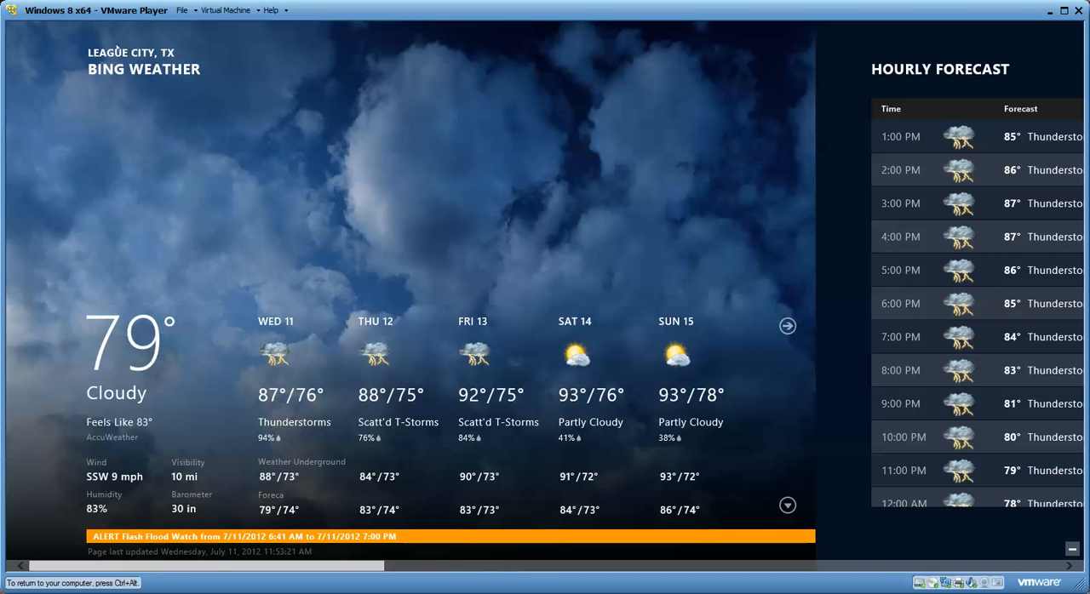
{"action": "mouse_move", "coordinate": [391, 57]}
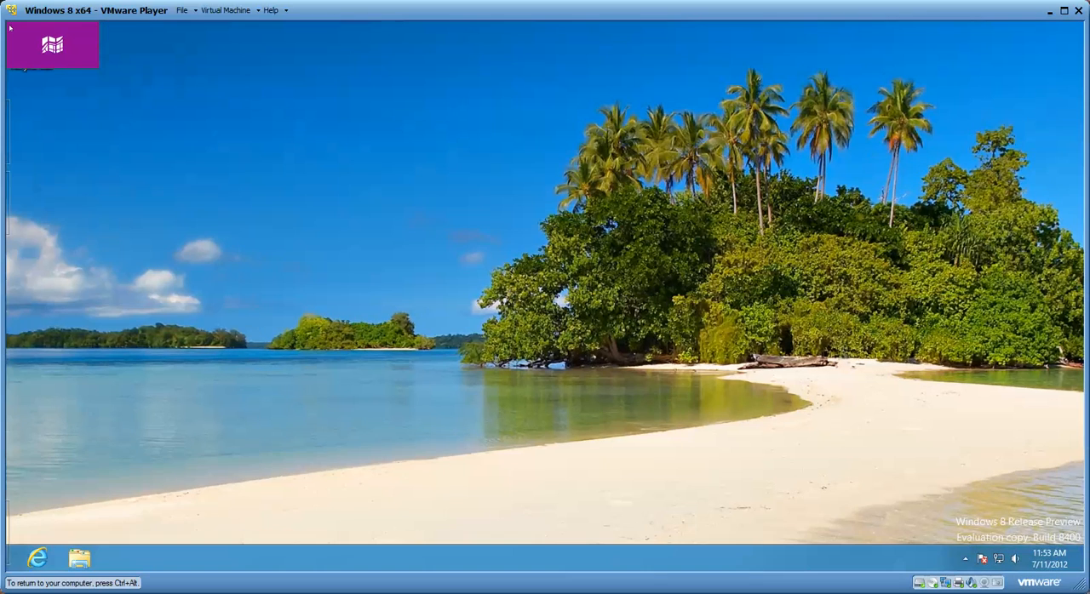
Step: Switch through the running Maps, Weather and desktop apps from the left-edge switcher
{"action": "left_click", "coordinate": [54, 47]}
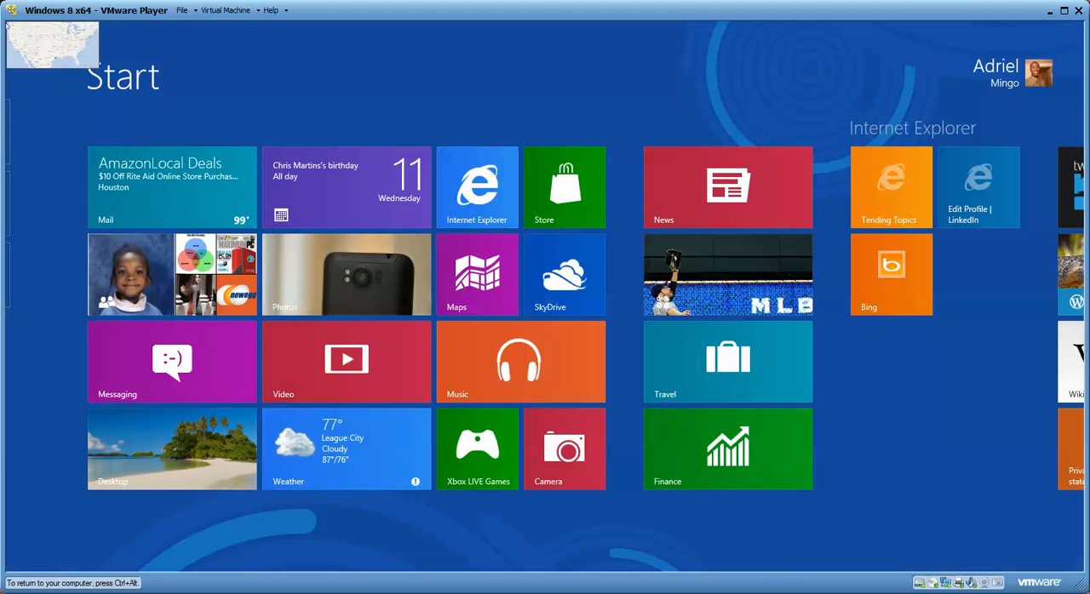
{"action": "left_click", "coordinate": [478, 274]}
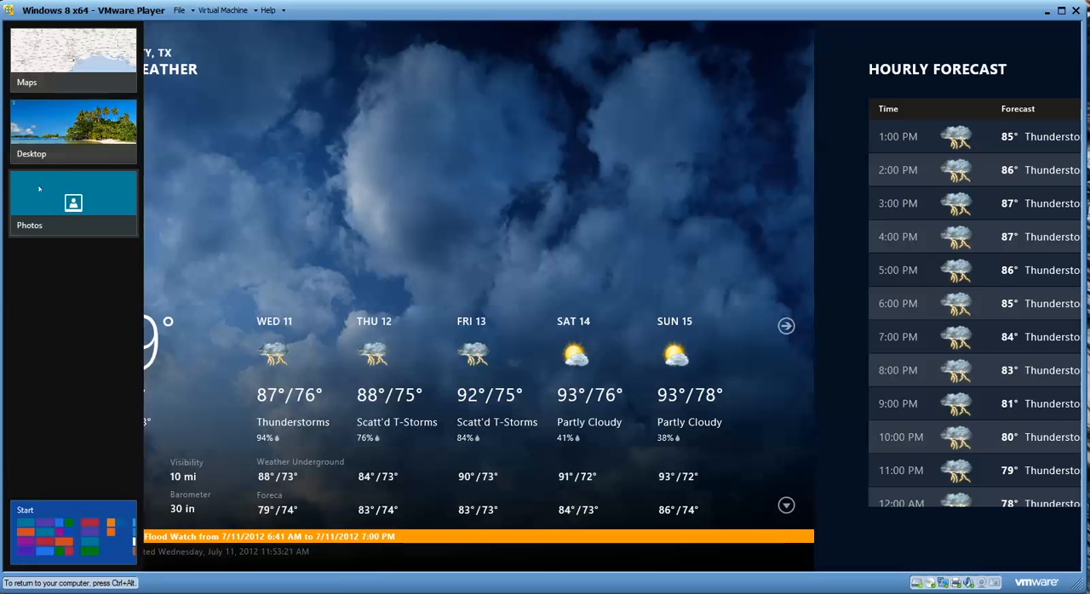
{"action": "left_click", "coordinate": [73, 202]}
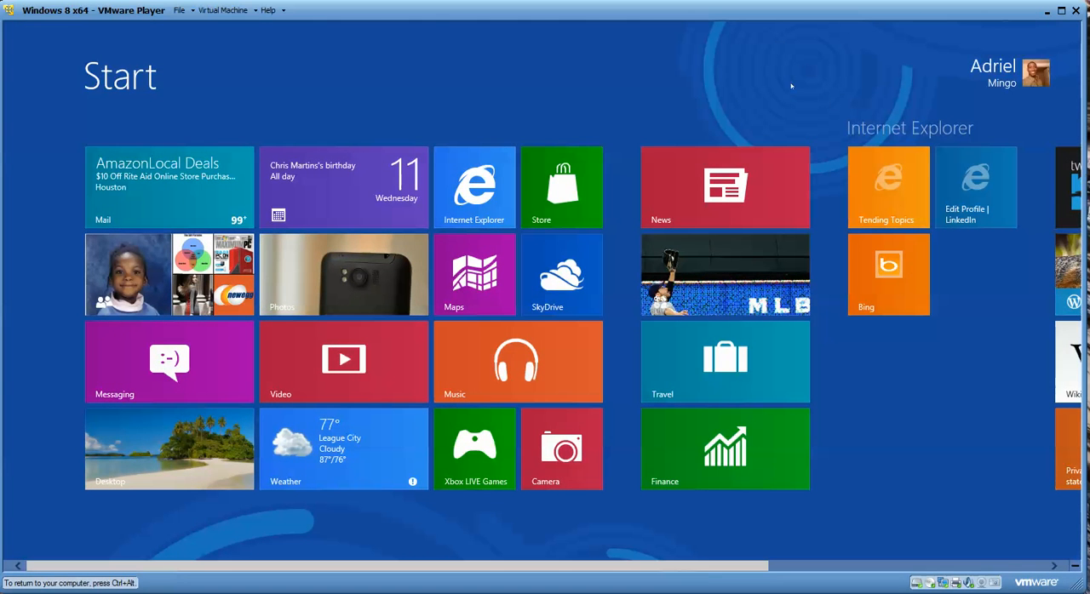
{"action": "mouse_move", "coordinate": [678, 58]}
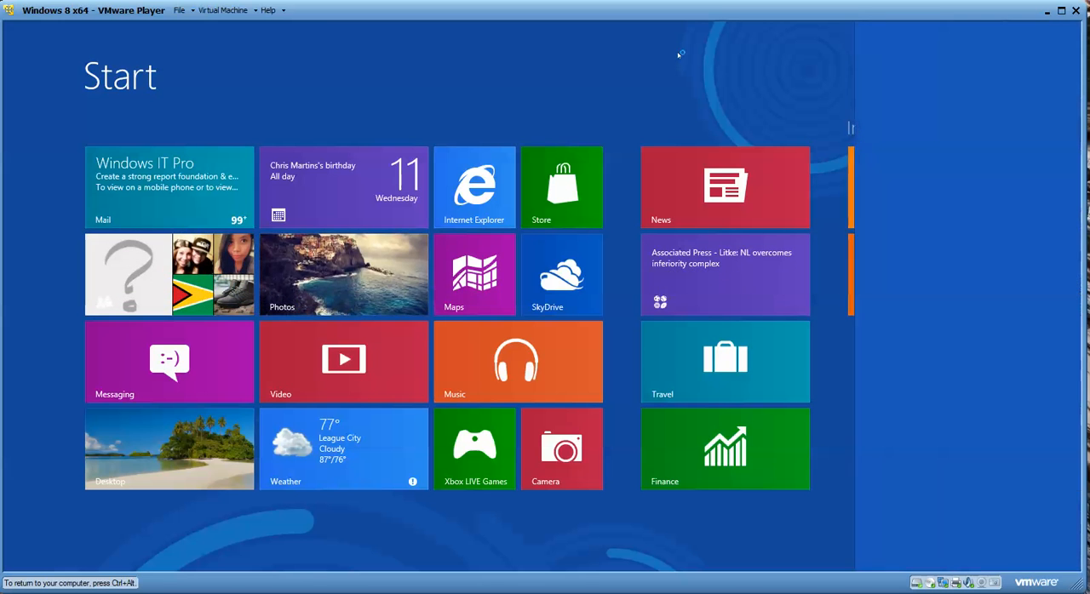
Step: Search Start for 'map' to find Maps, then clear the search for another
{"action": "type", "text": "map"}
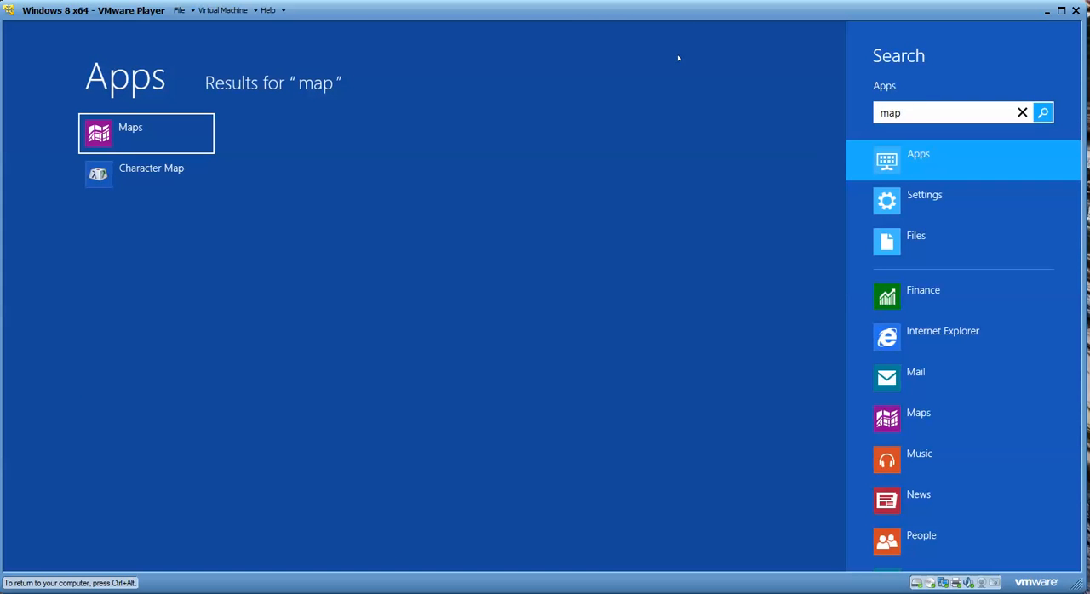
{"action": "left_click", "coordinate": [1021, 112]}
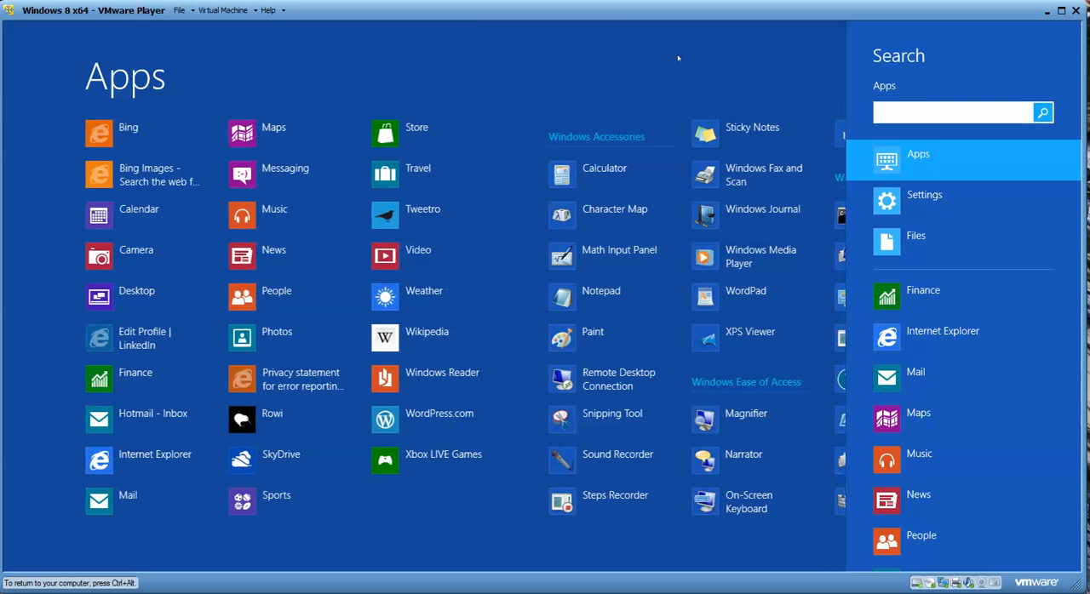
{"action": "left_click", "coordinate": [960, 112]}
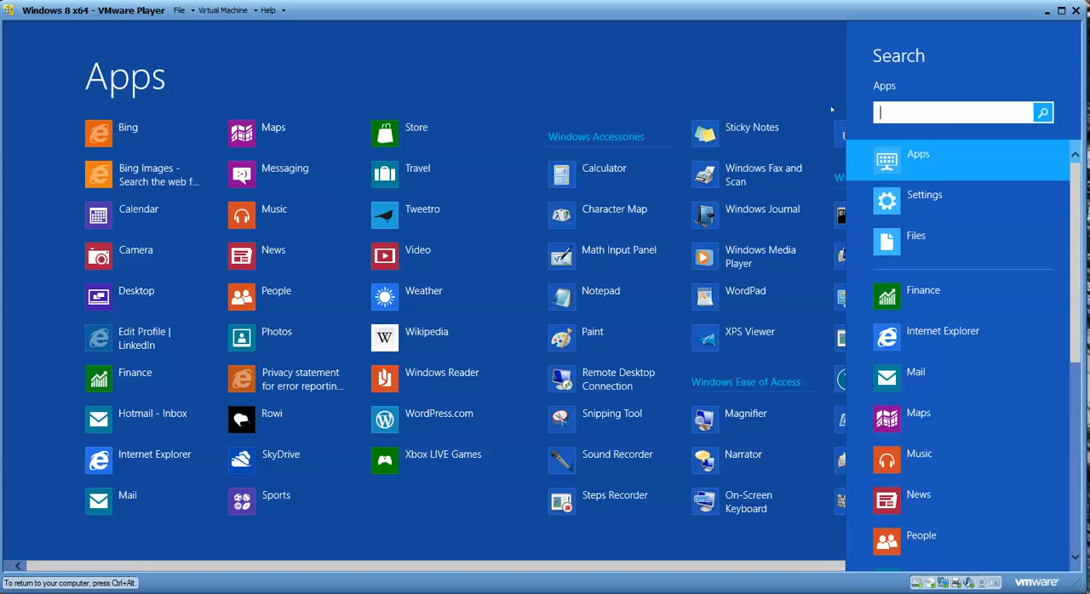
Step: Search for 'tweetr' to find Tweetro, clear it, then search 'rowi'
{"action": "type", "text": "tweetr"}
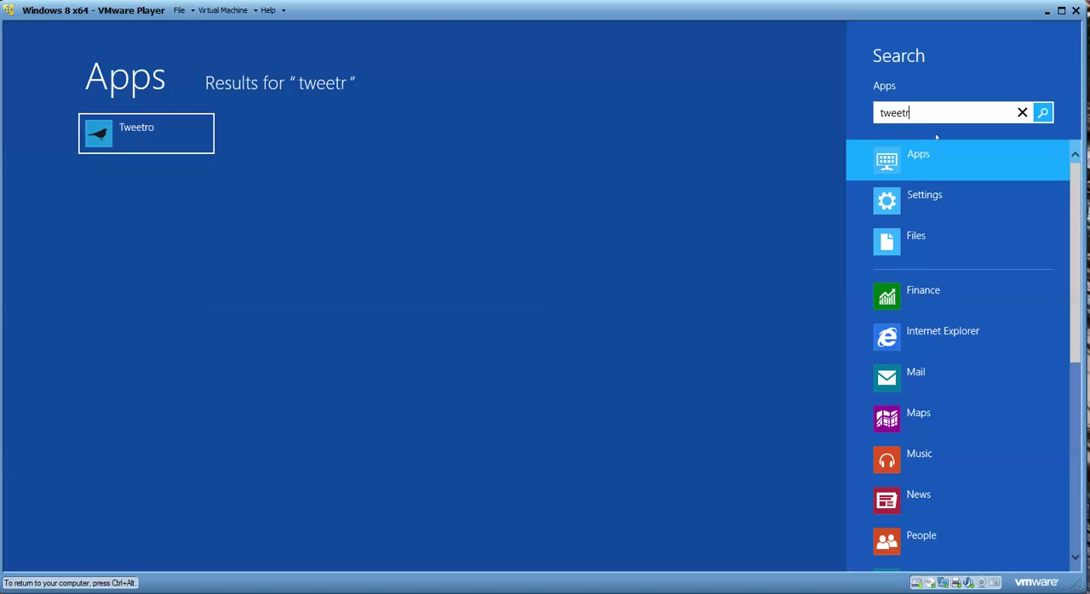
{"action": "left_click", "coordinate": [1021, 111]}
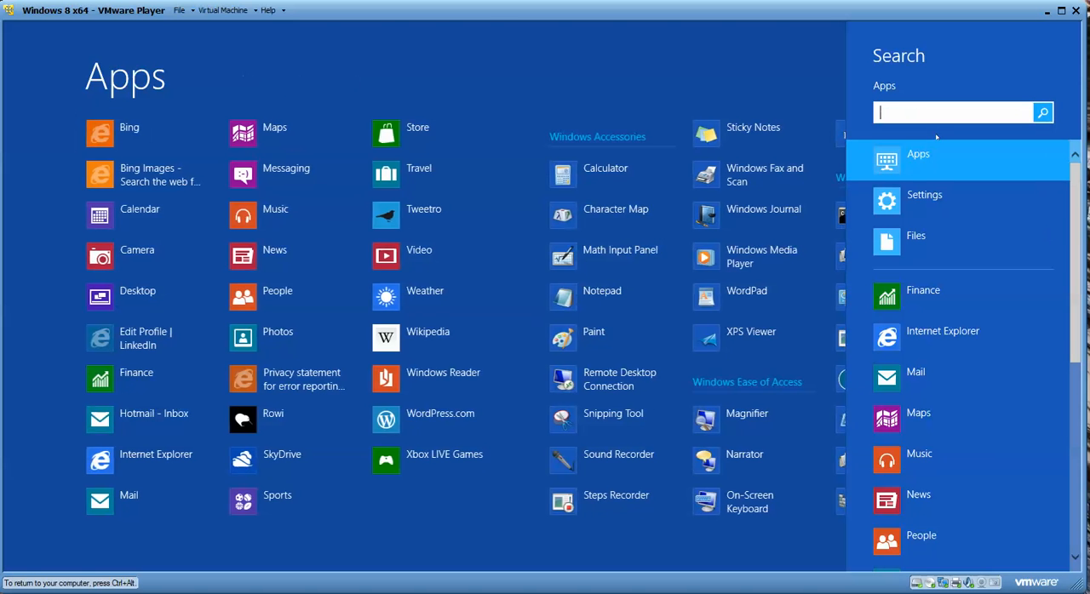
{"action": "type", "text": "rowi"}
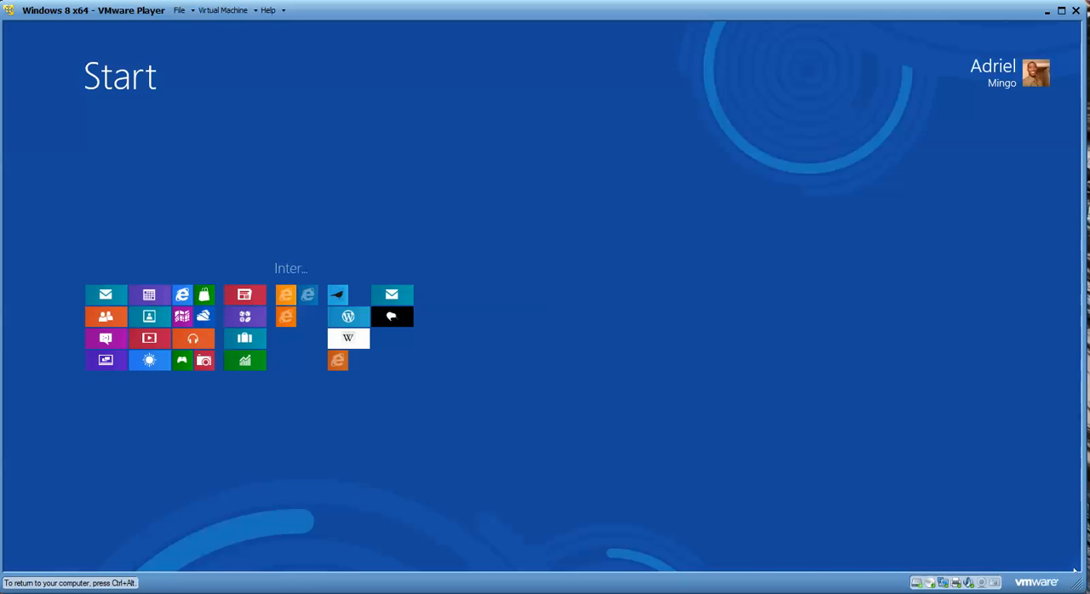
{"action": "mouse_move", "coordinate": [562, 379]}
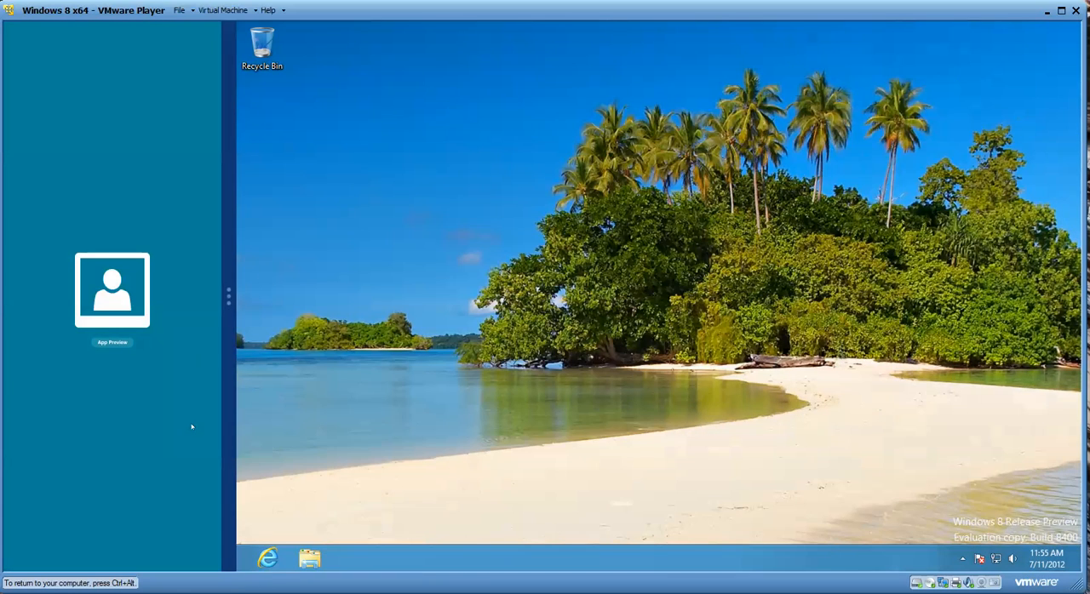
{"action": "mouse_move", "coordinate": [194, 426]}
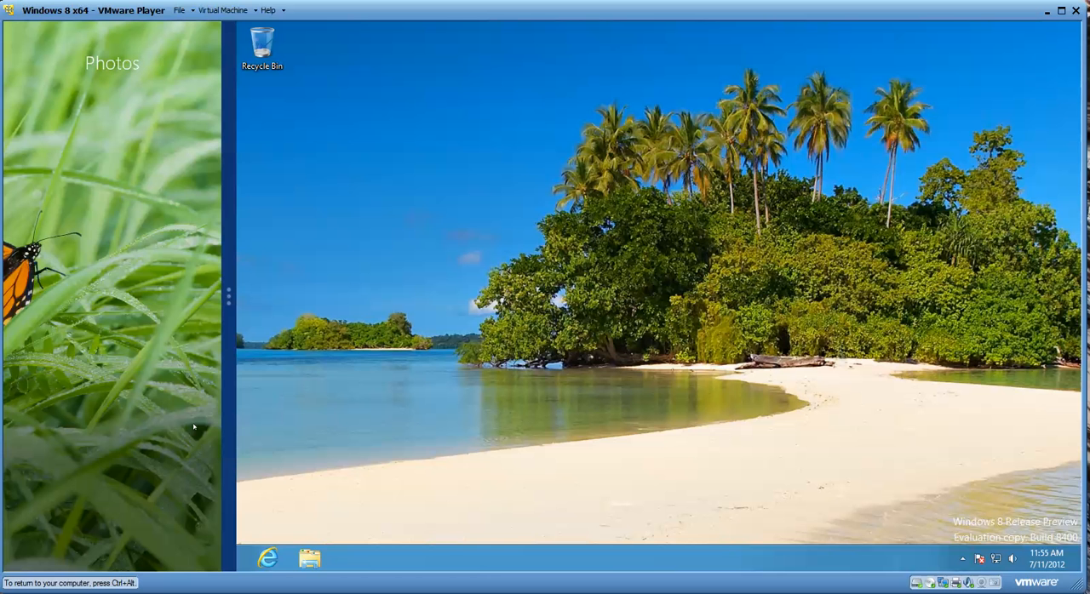
{"action": "mouse_move", "coordinate": [226, 297]}
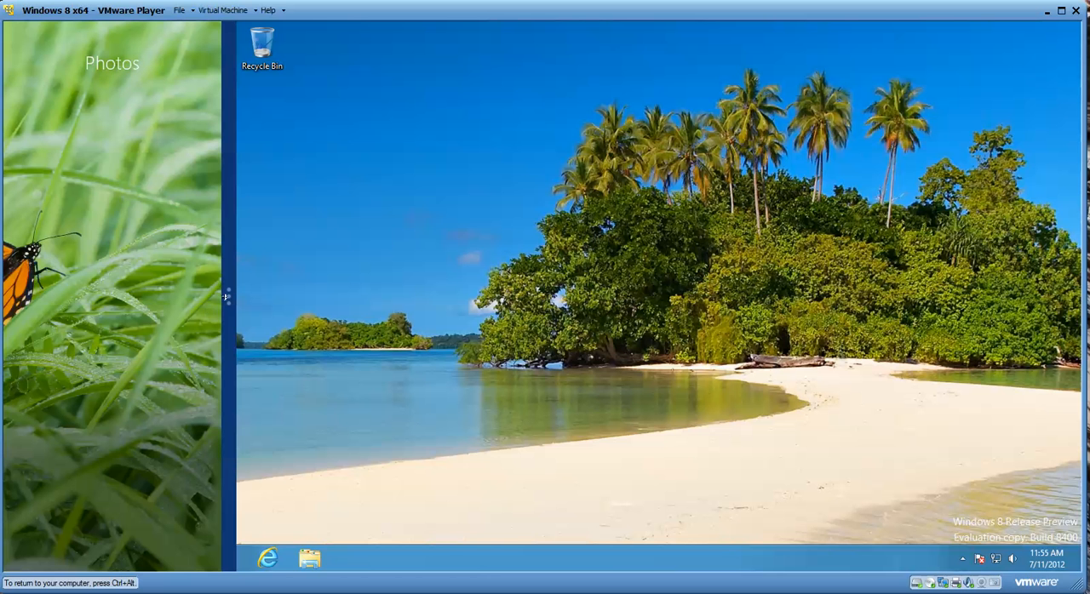